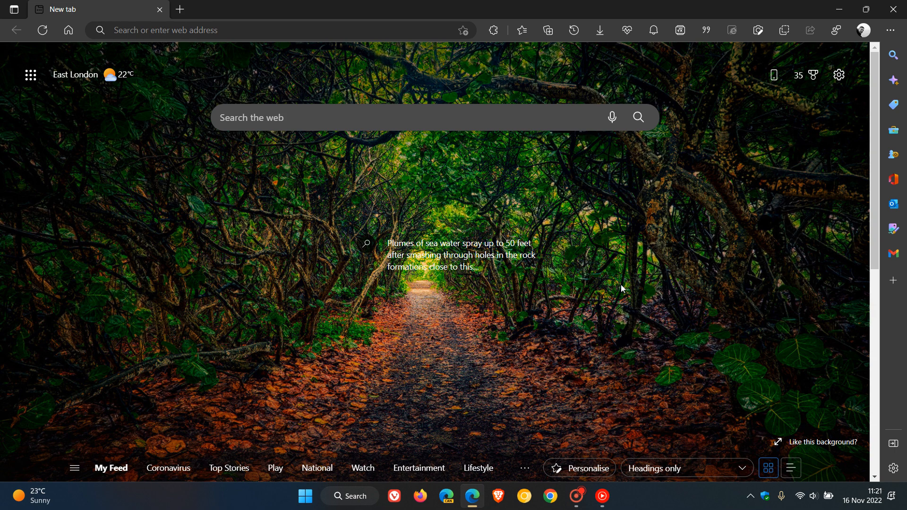
{"action": "mouse_move", "coordinate": [895, 93]}
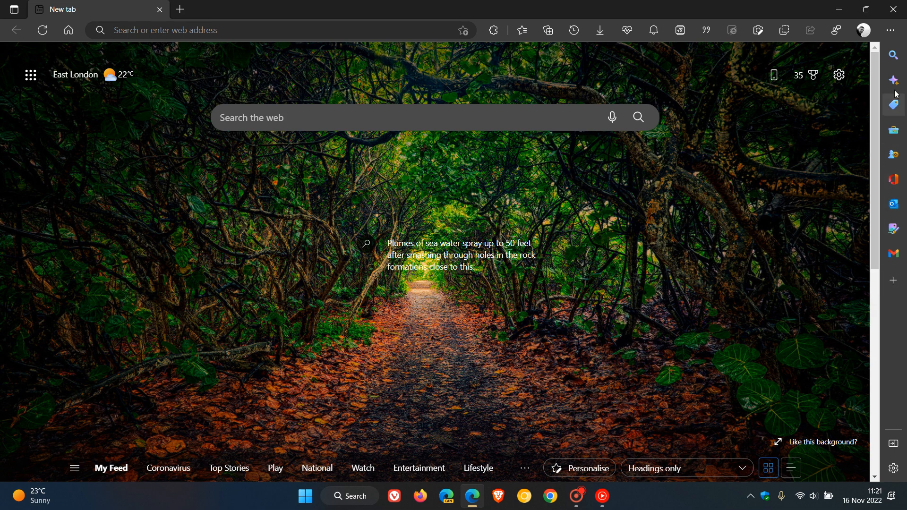
{"action": "mouse_move", "coordinate": [897, 311]}
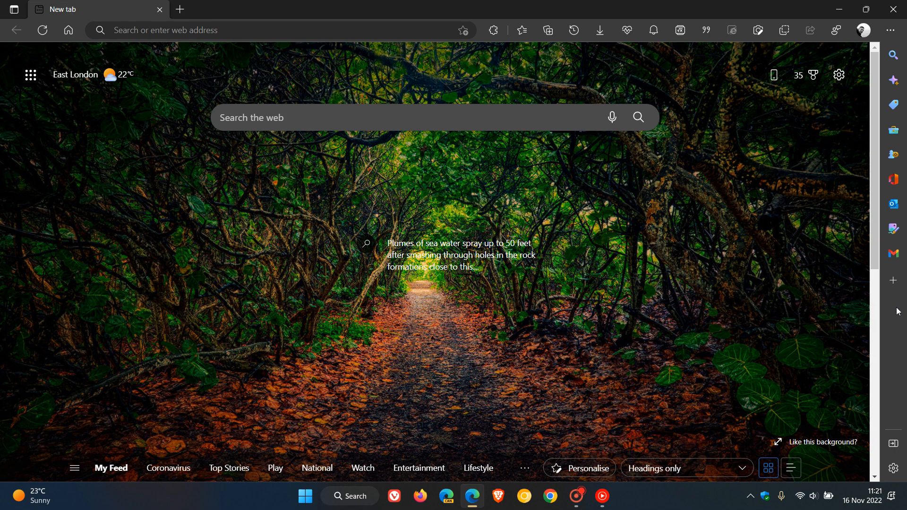
{"action": "mouse_move", "coordinate": [894, 229]}
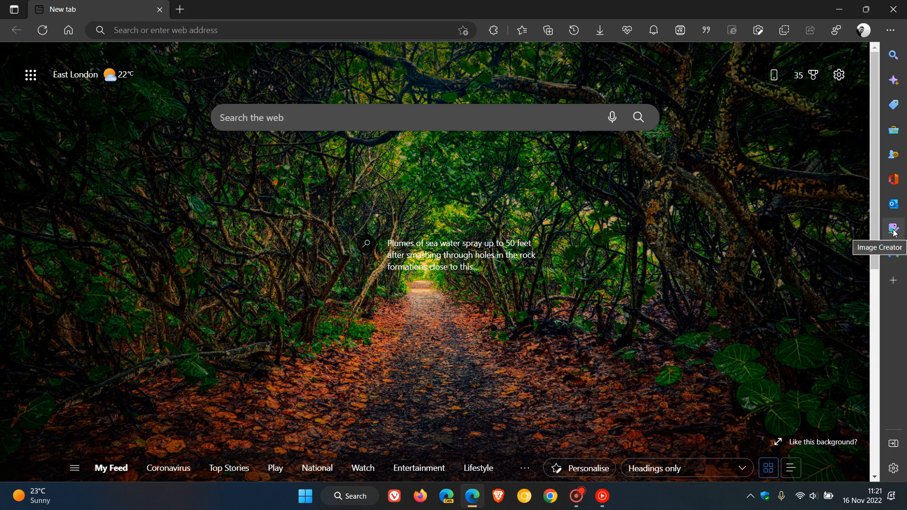
Show the Bing Image Creator panel beside the New tab page from the sidebar icon
{"action": "left_click", "coordinate": [894, 228]}
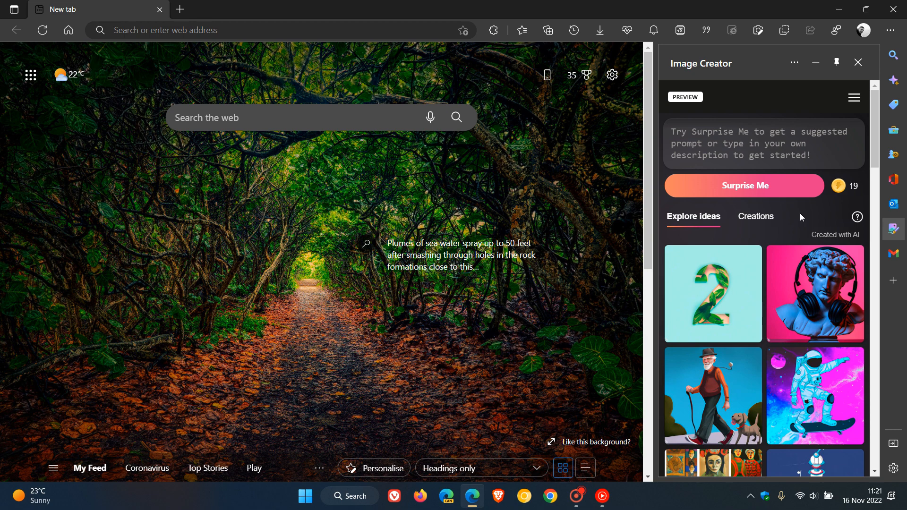
{"action": "mouse_move", "coordinate": [897, 258]}
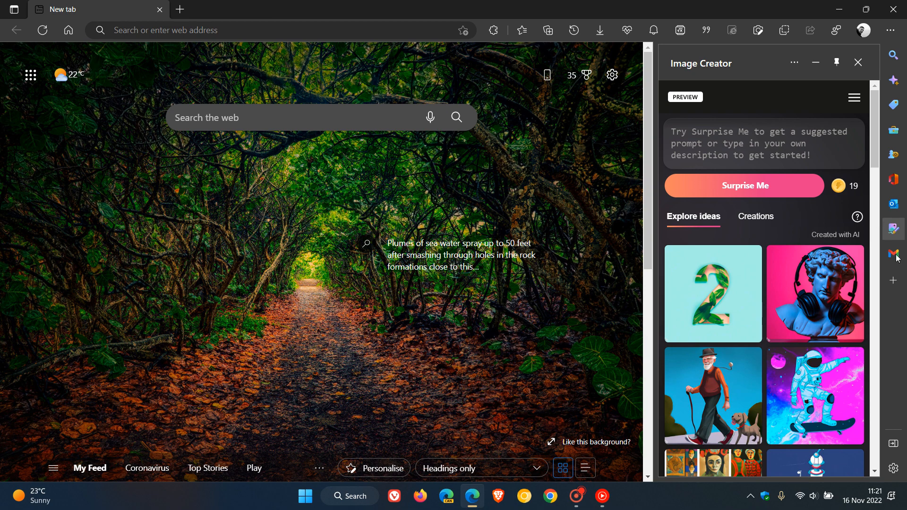
In the sidebar customisation list, switch Image Creator off and back on
{"action": "left_click", "coordinate": [892, 280]}
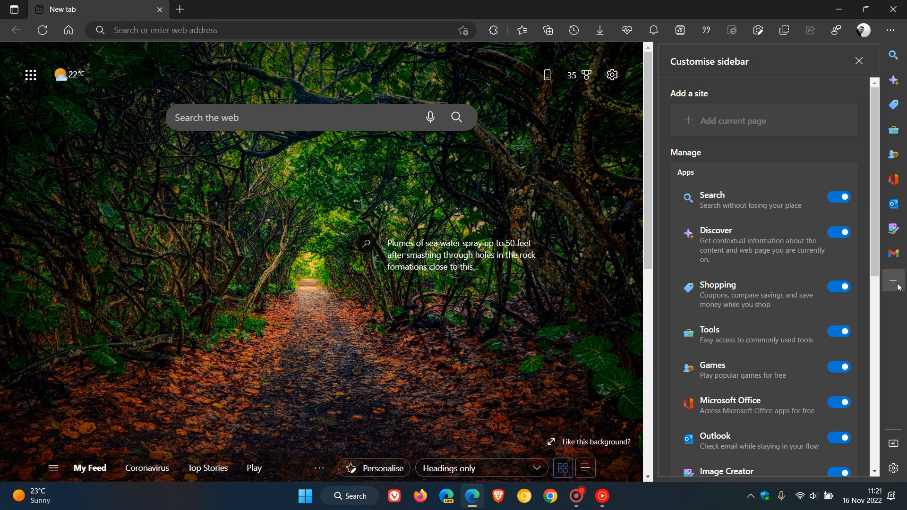
{"action": "scroll", "scroll_direction": "down", "scroll_amount": 3}
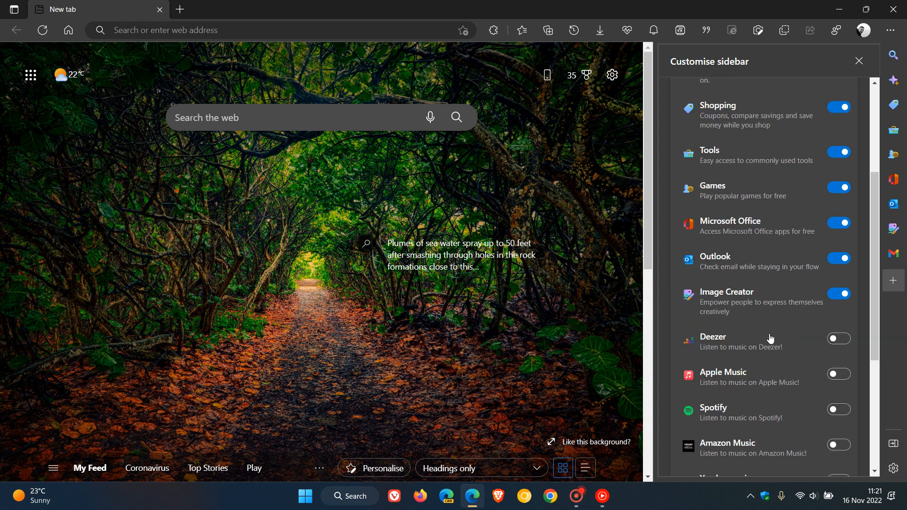
{"action": "mouse_move", "coordinate": [729, 318]}
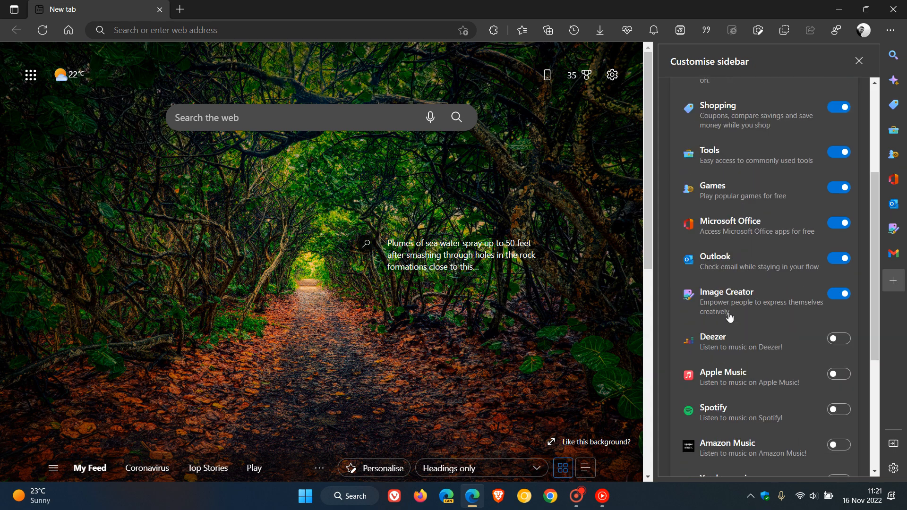
{"action": "mouse_move", "coordinate": [736, 311]}
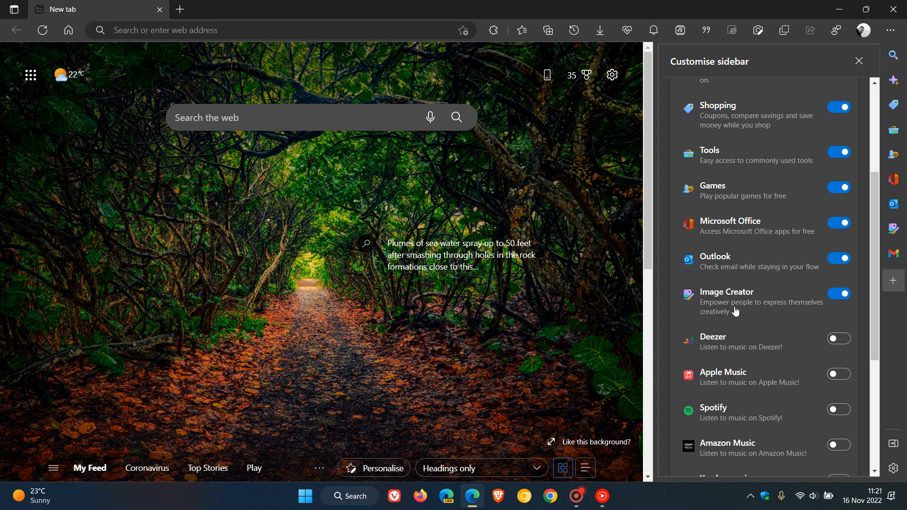
{"action": "mouse_move", "coordinate": [727, 320]}
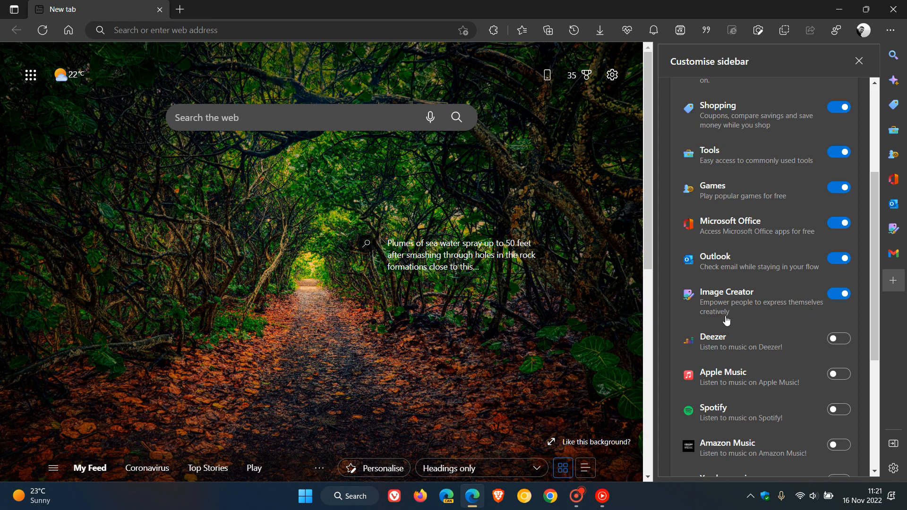
{"action": "mouse_move", "coordinate": [894, 241]}
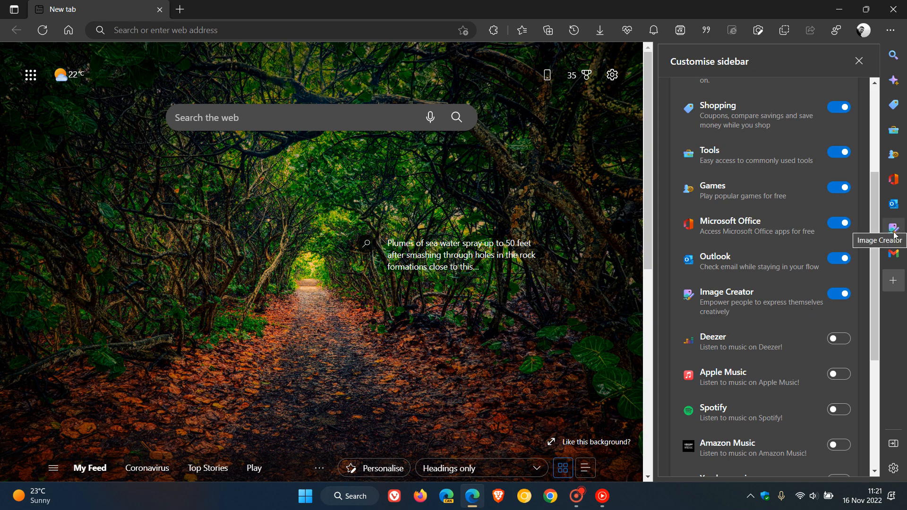
{"action": "left_click", "coordinate": [839, 292]}
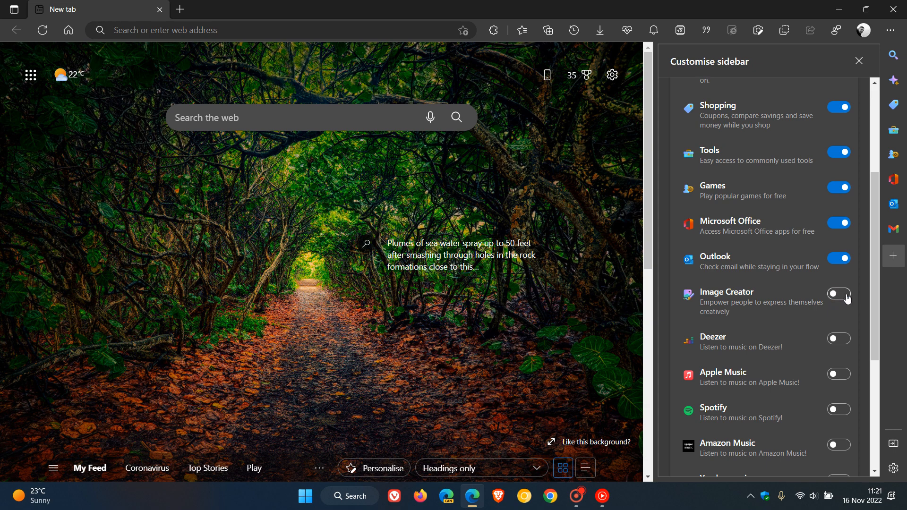
{"action": "left_click", "coordinate": [839, 293]}
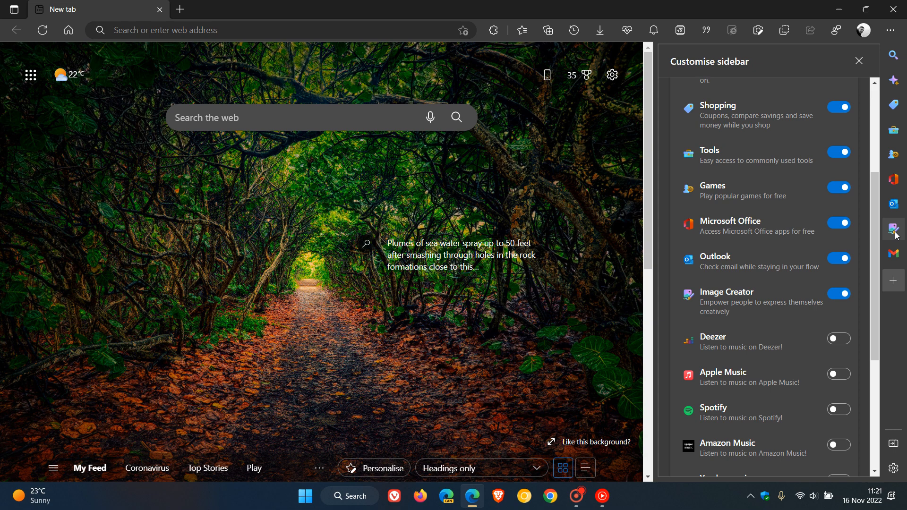
Reopen the Image Creator panel with its prompt box and Surprise Me option
{"action": "left_click", "coordinate": [894, 230]}
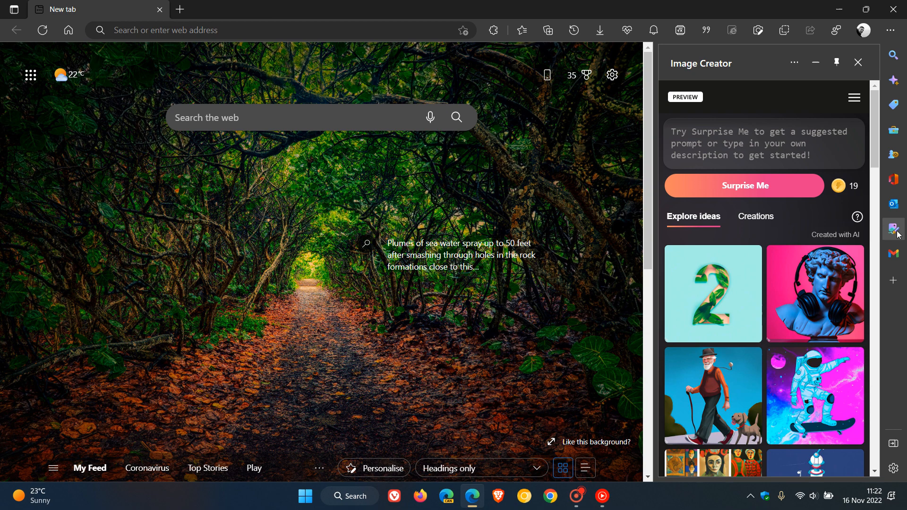
{"action": "mouse_move", "coordinate": [854, 98]}
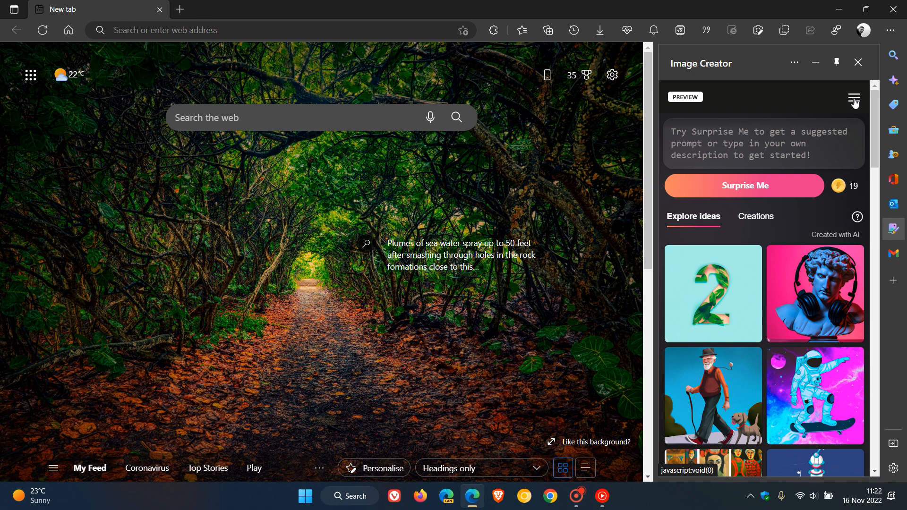
{"action": "left_click", "coordinate": [853, 99]}
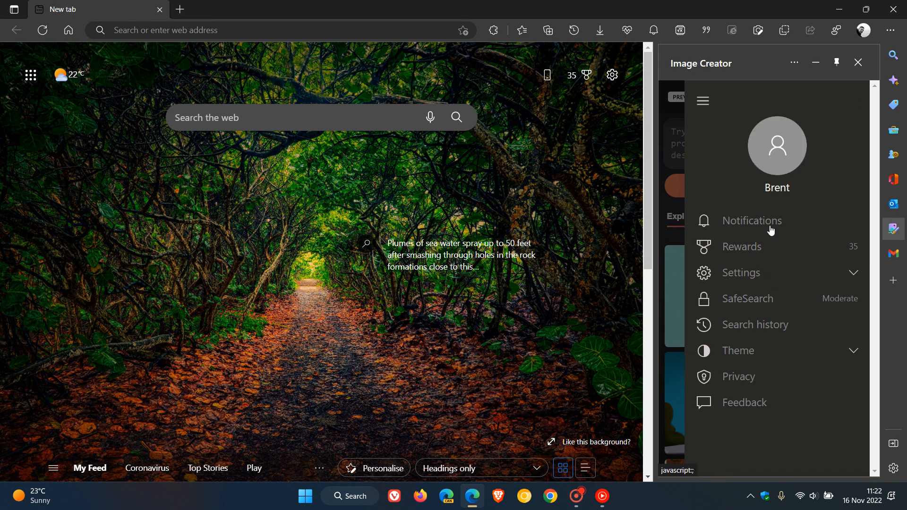
{"action": "left_click", "coordinate": [760, 272]}
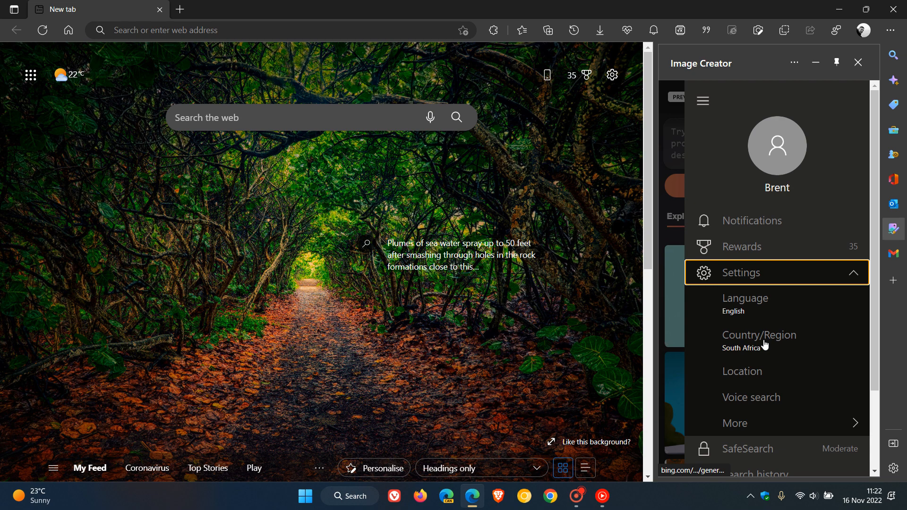
{"action": "scroll", "scroll_direction": "down", "scroll_amount": 3}
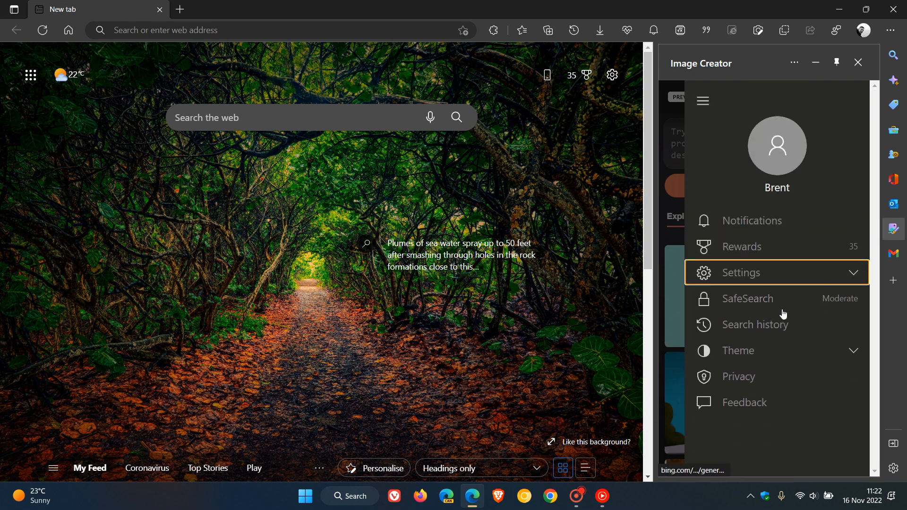
{"action": "mouse_move", "coordinate": [773, 334]}
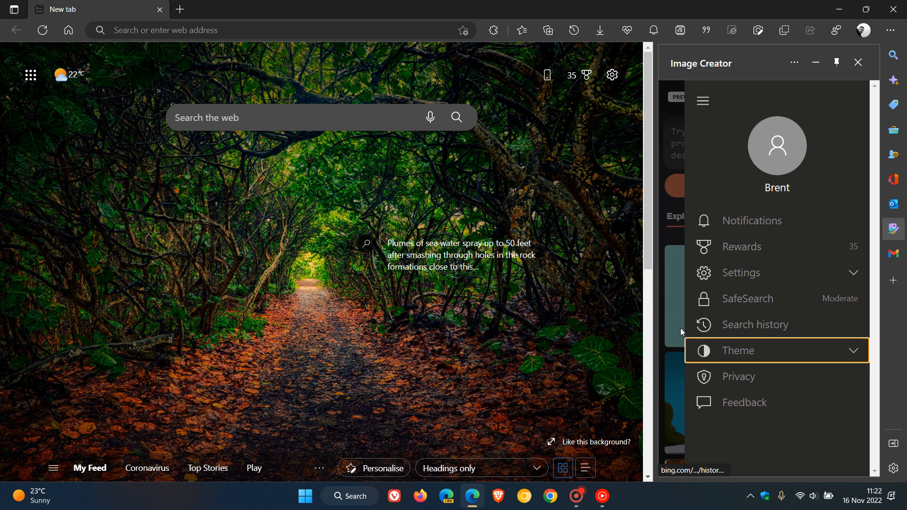
{"action": "mouse_move", "coordinate": [670, 242]}
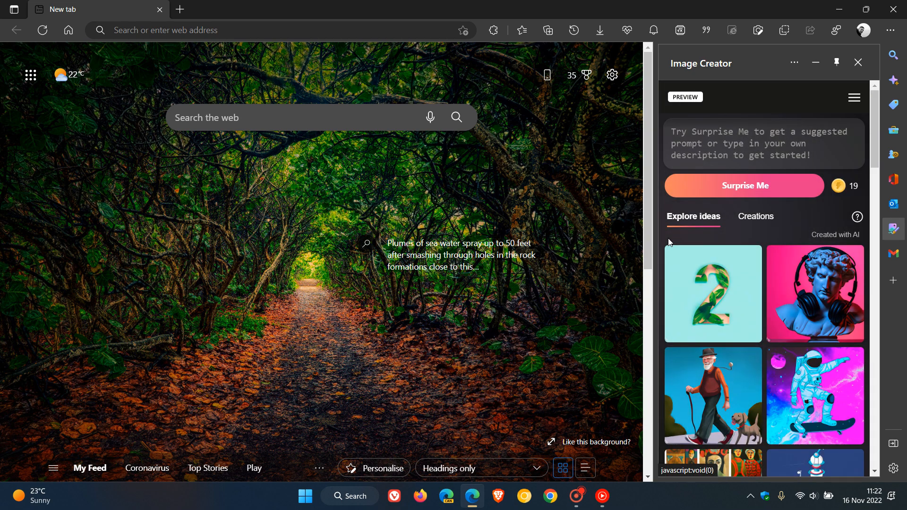
Create four AI images from the prompt 'bird' under Creations
{"action": "left_click", "coordinate": [763, 144]}
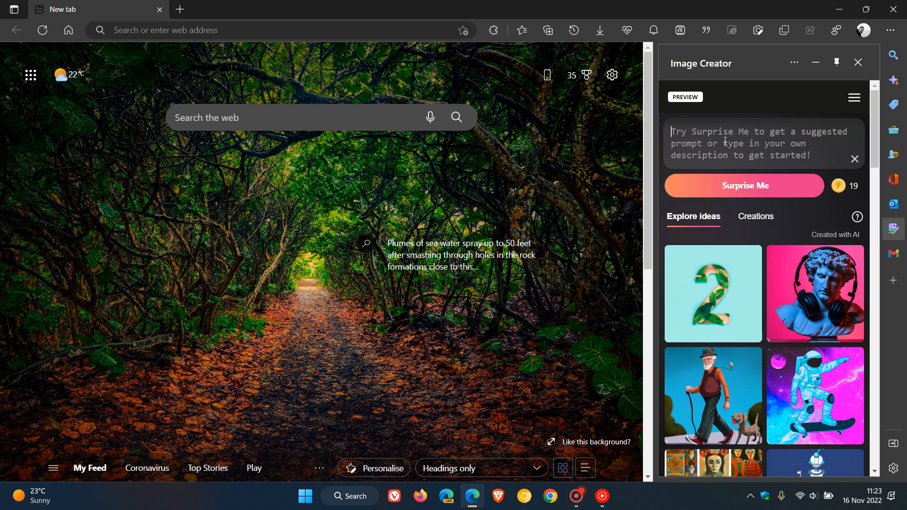
{"action": "type", "text": "b"}
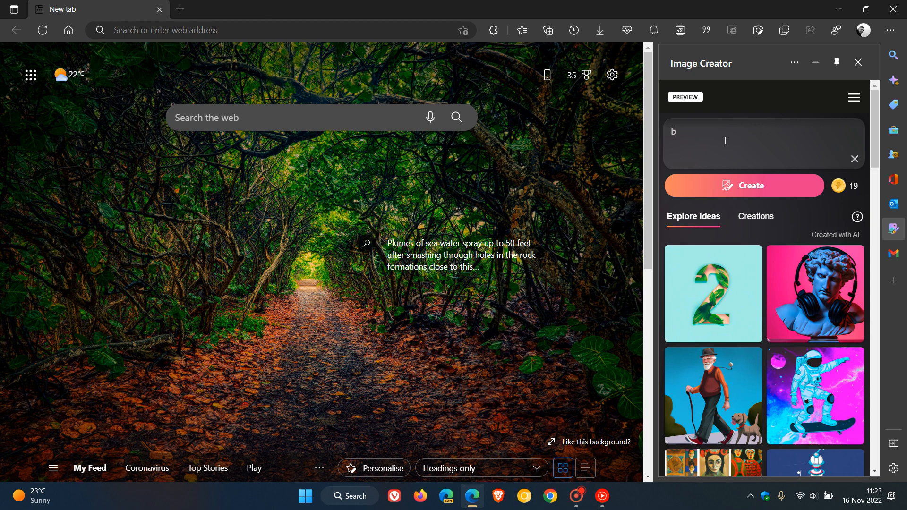
{"action": "type", "text": "ird"}
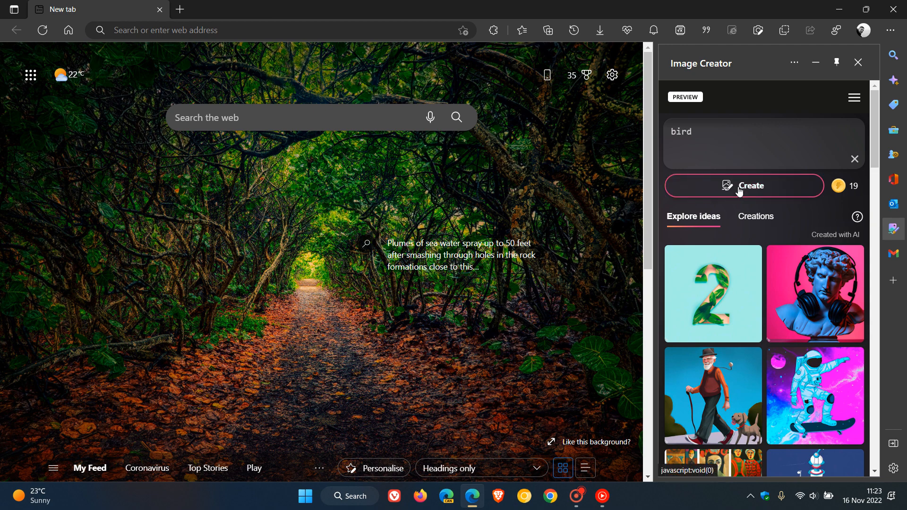
{"action": "left_click", "coordinate": [745, 186]}
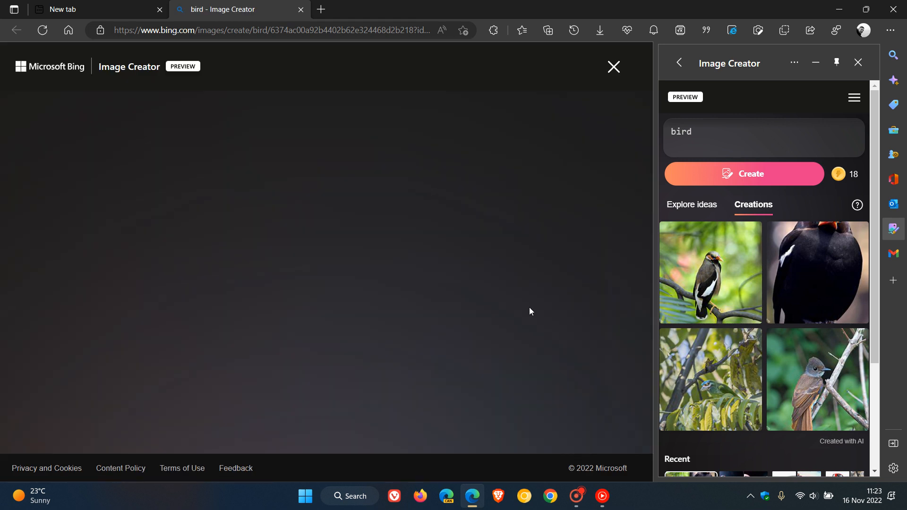
{"action": "left_click", "coordinate": [711, 272]}
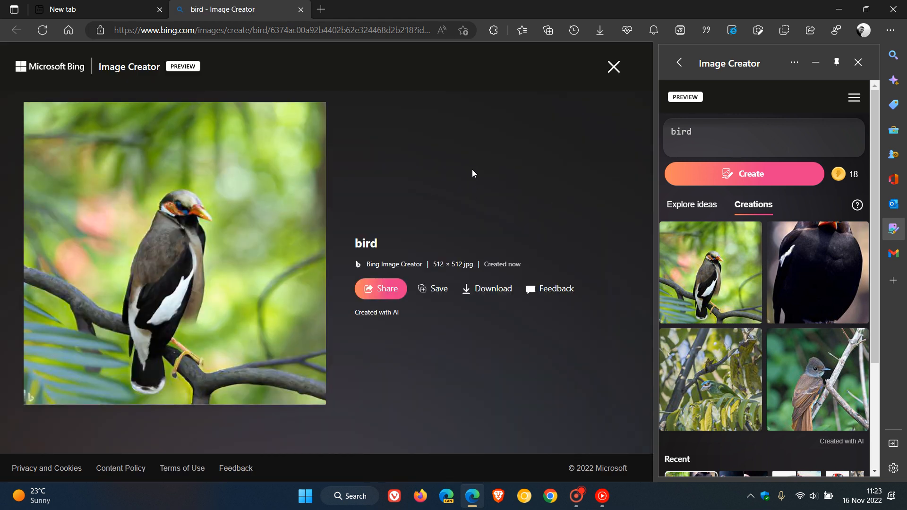
{"action": "mouse_move", "coordinate": [480, 174]}
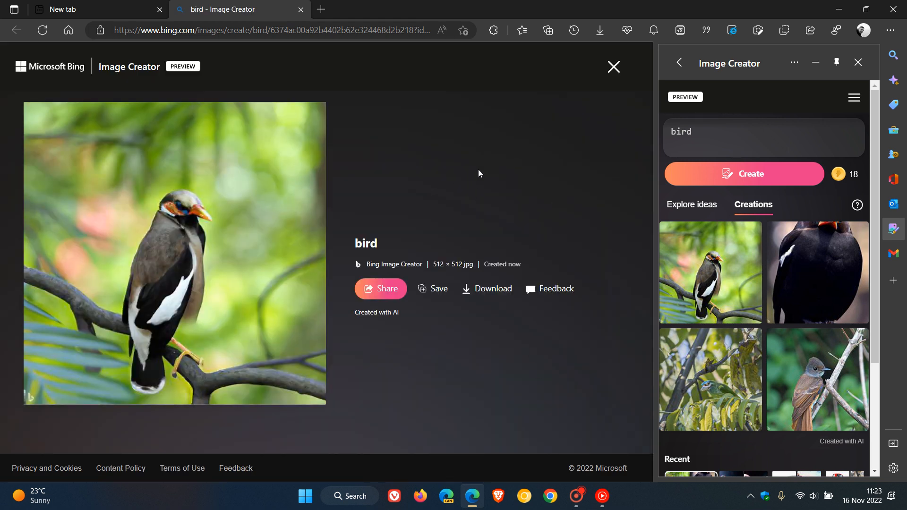
{"action": "mouse_move", "coordinate": [435, 150]}
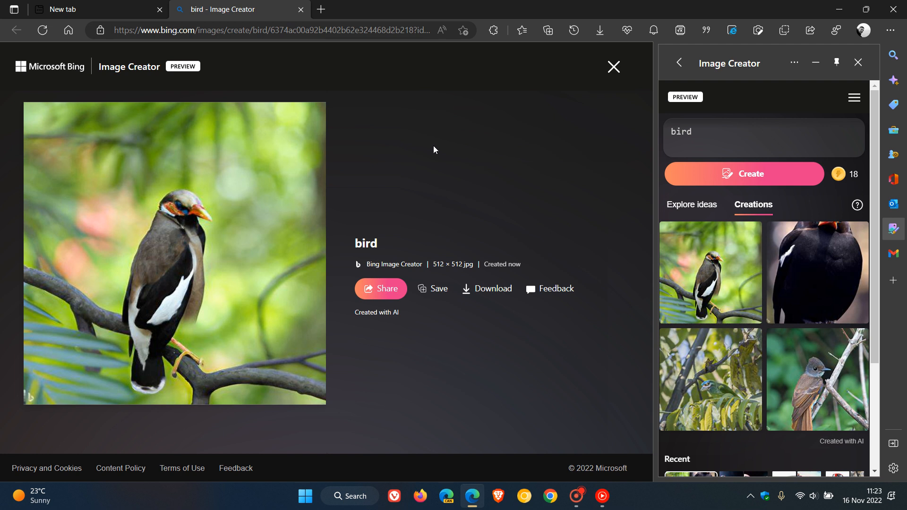
{"action": "mouse_move", "coordinate": [301, 9]}
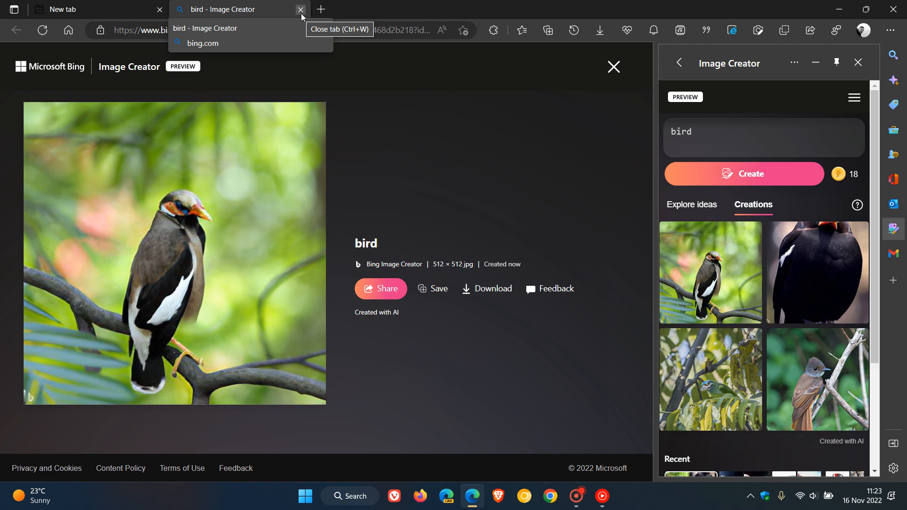
Close the bird tab and create four robot images from a Surprise Me prompt
{"action": "left_click", "coordinate": [300, 10]}
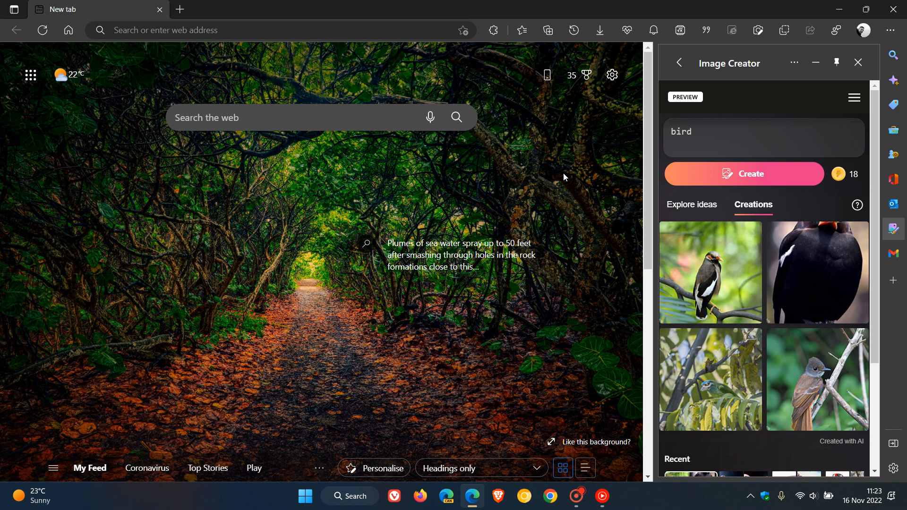
{"action": "mouse_move", "coordinate": [574, 177]}
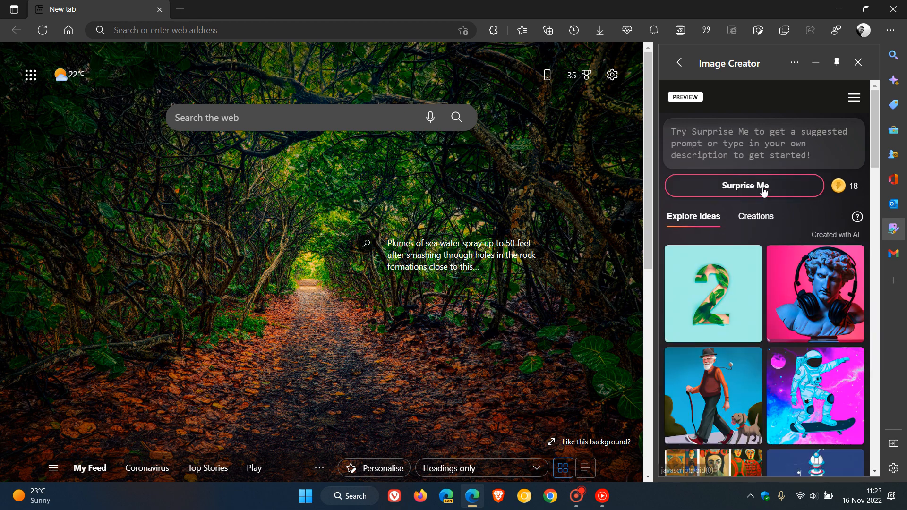
{"action": "left_click", "coordinate": [745, 186]}
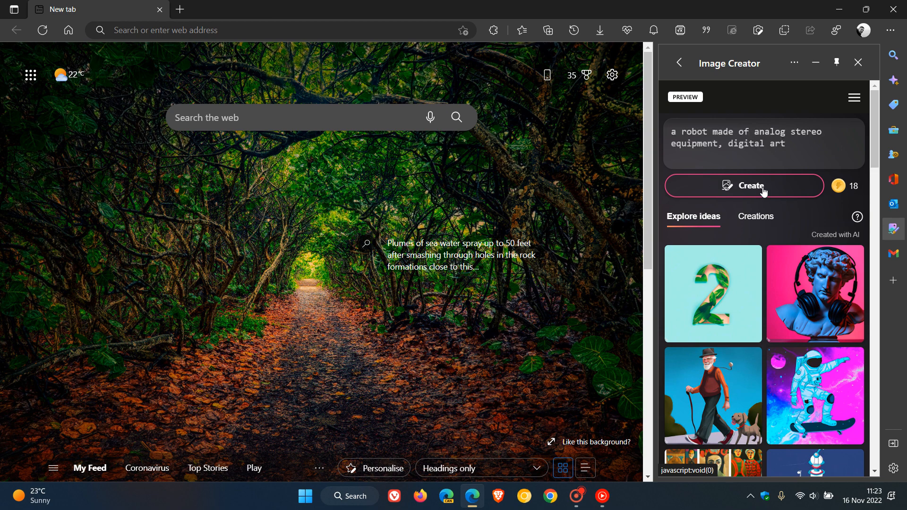
{"action": "left_click", "coordinate": [745, 185]}
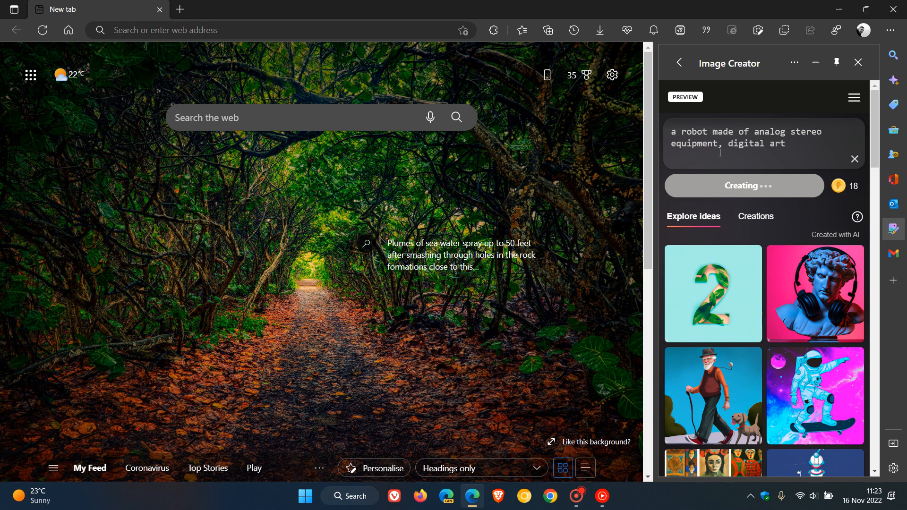
{"action": "left_click", "coordinate": [756, 216]}
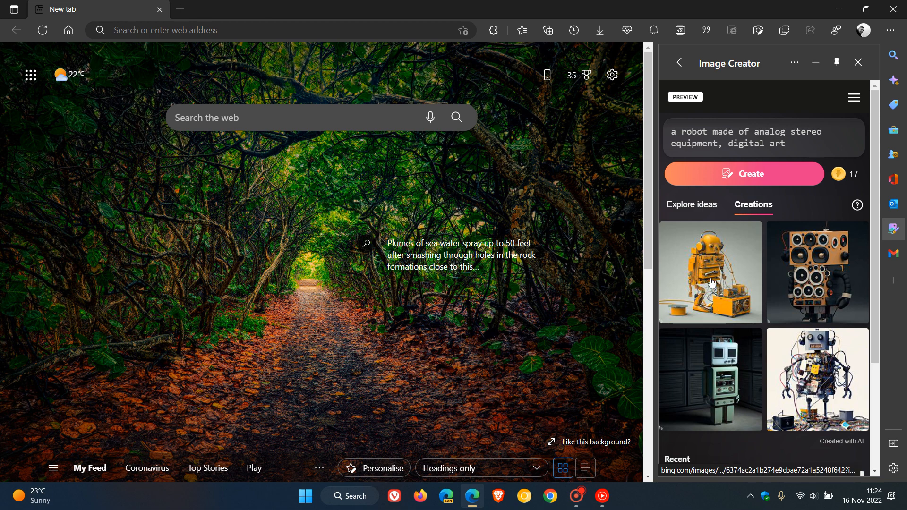
{"action": "mouse_move", "coordinate": [728, 260]}
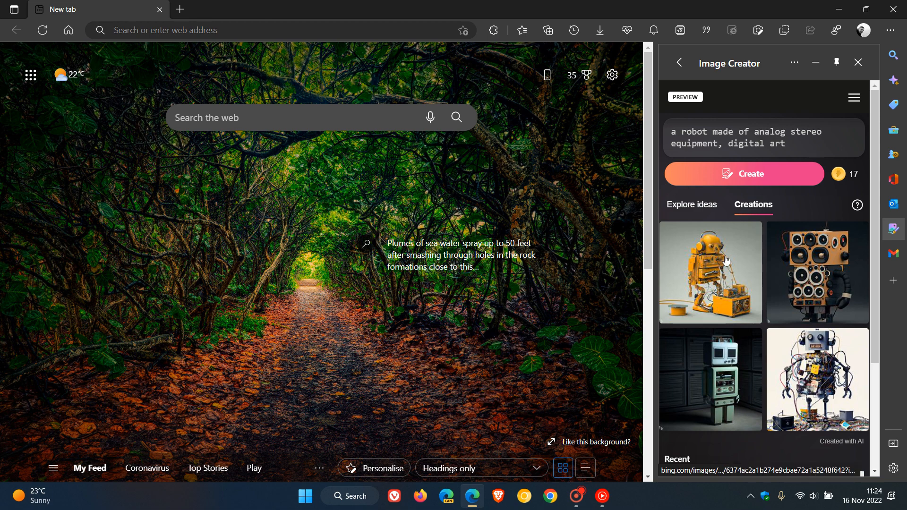
Open the first yellow robot thumbnail full-size in its own tab
{"action": "left_click", "coordinate": [723, 261]}
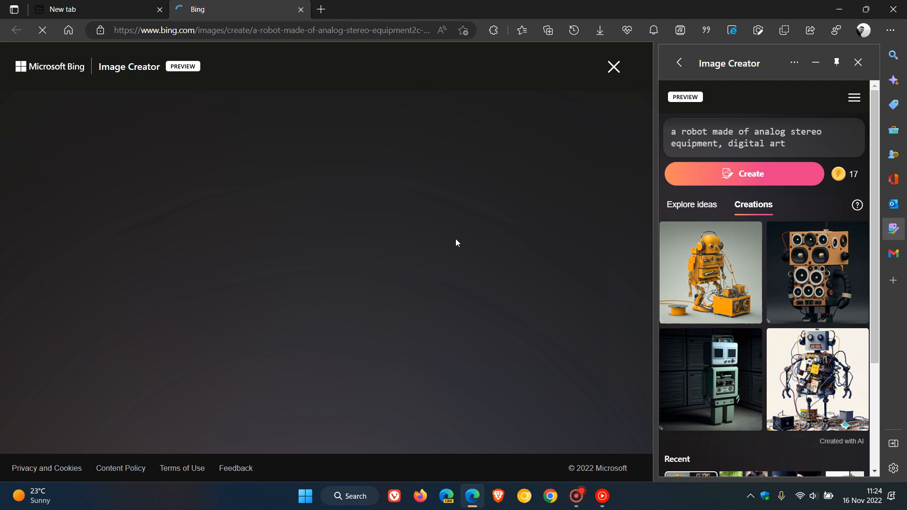
{"action": "left_click", "coordinate": [711, 272]}
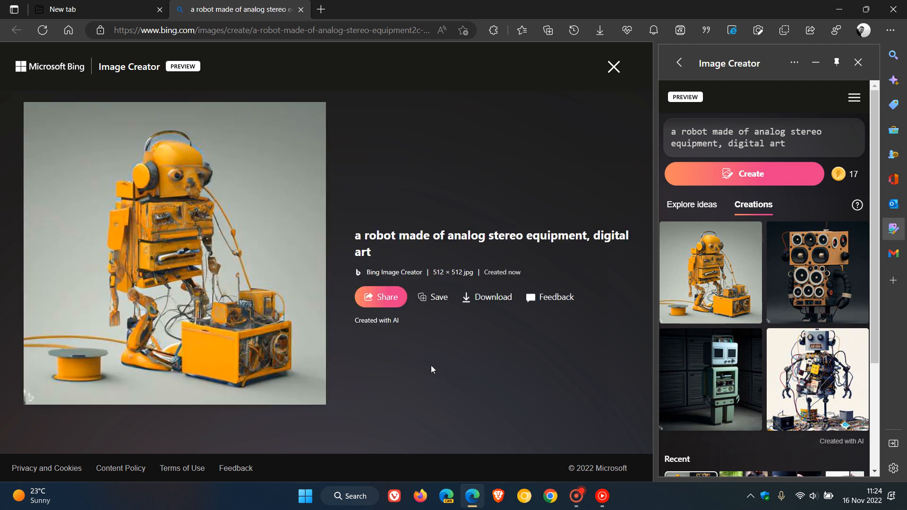
{"action": "mouse_move", "coordinate": [437, 369]}
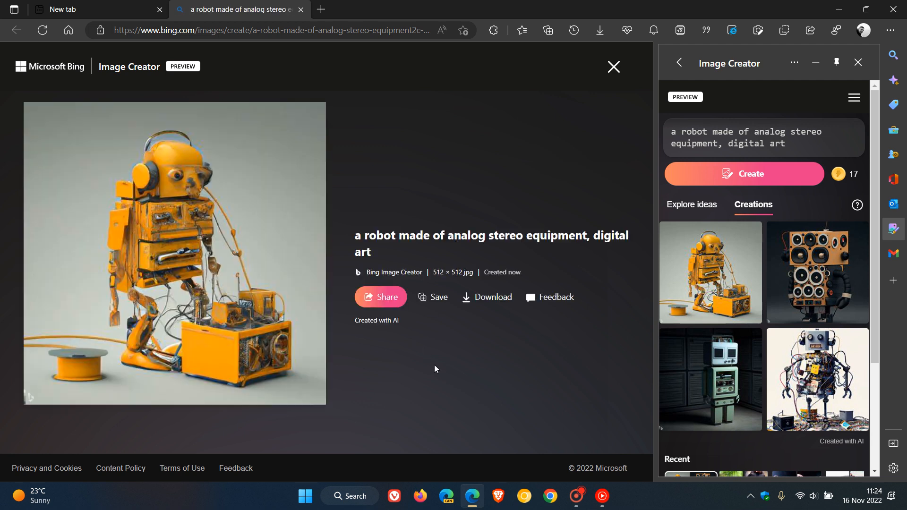
{"action": "mouse_move", "coordinate": [613, 69]}
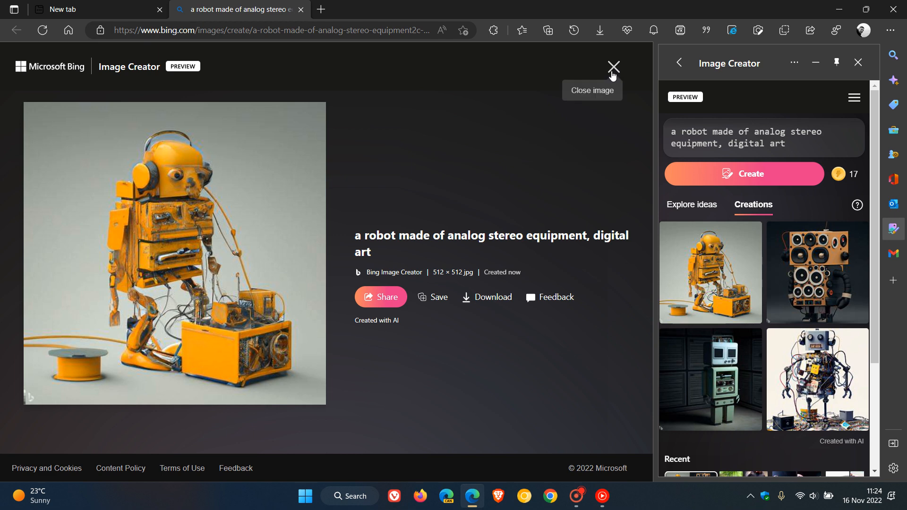
{"action": "mouse_move", "coordinate": [308, 15]}
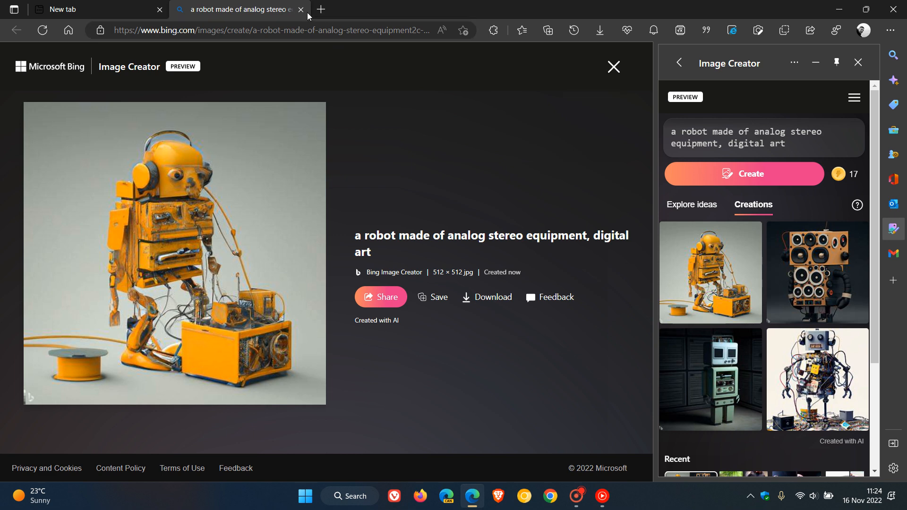
Close the robot tab, show Explore ideas, then close the Image Creator sidebar
{"action": "left_click", "coordinate": [306, 10]}
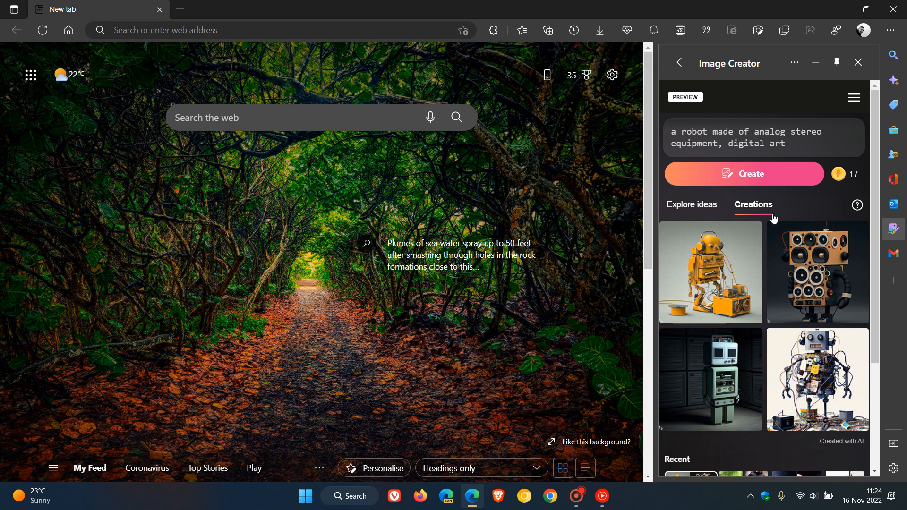
{"action": "mouse_move", "coordinate": [692, 212]}
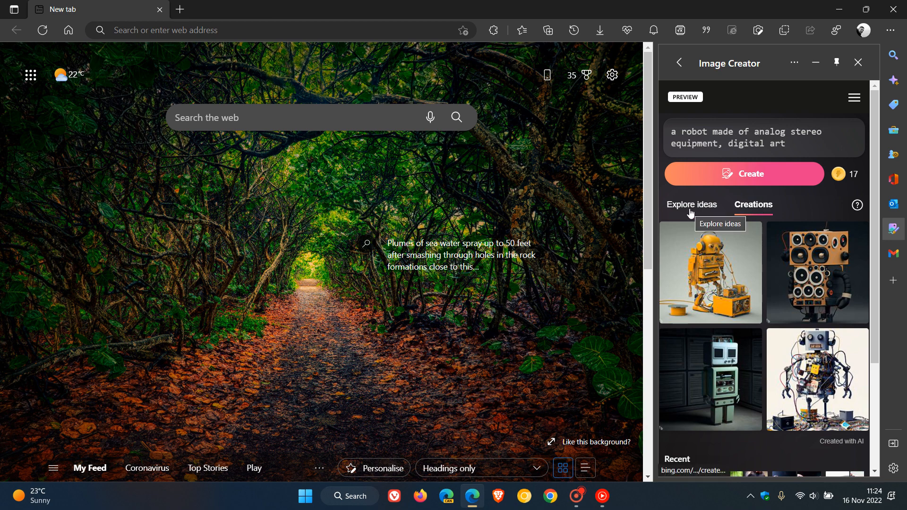
{"action": "scroll", "scroll_direction": "down", "scroll_amount": 3}
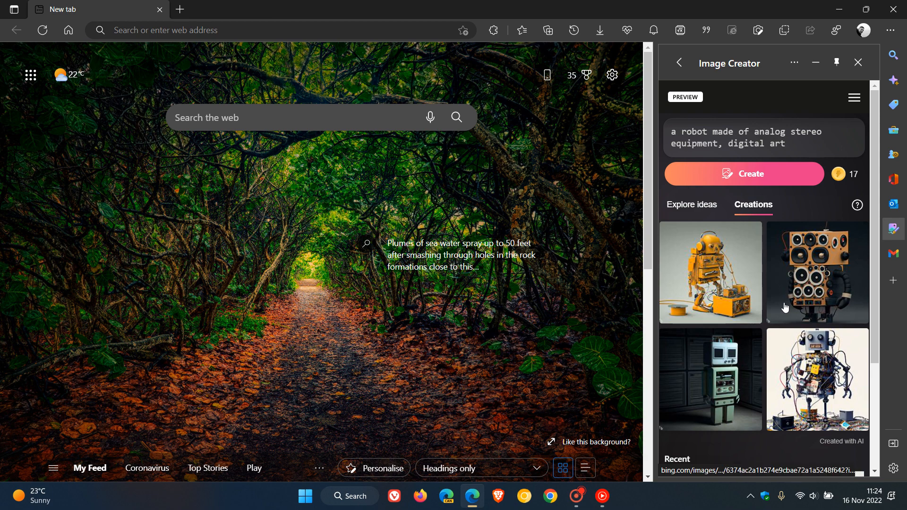
{"action": "mouse_move", "coordinate": [783, 291]}
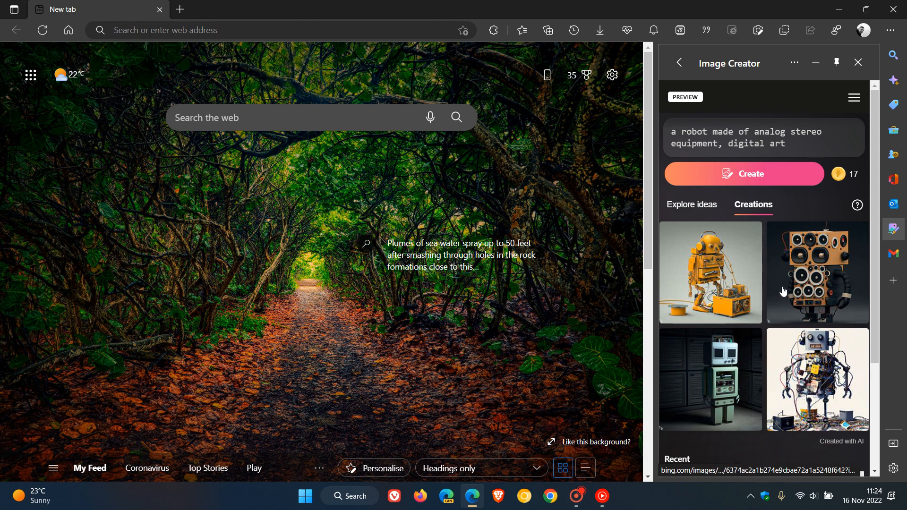
{"action": "scroll", "scroll_direction": "down", "scroll_amount": 3}
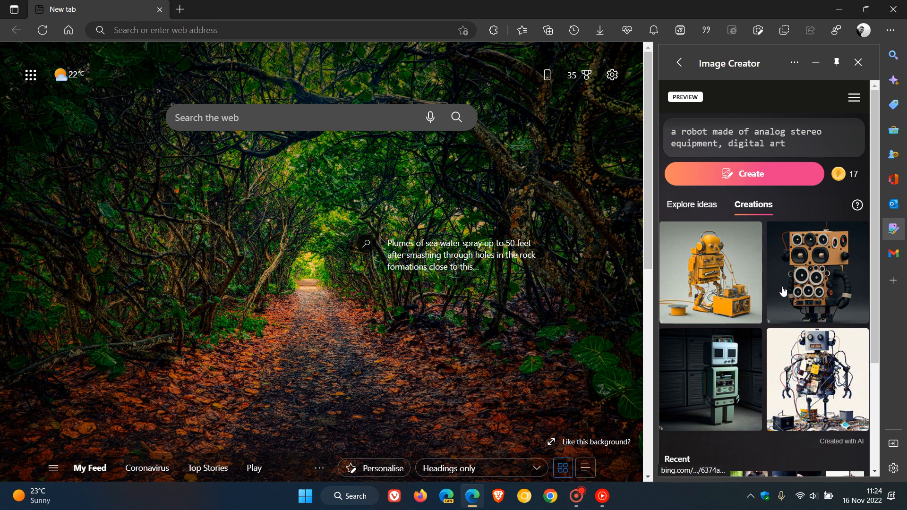
{"action": "mouse_move", "coordinate": [691, 205]}
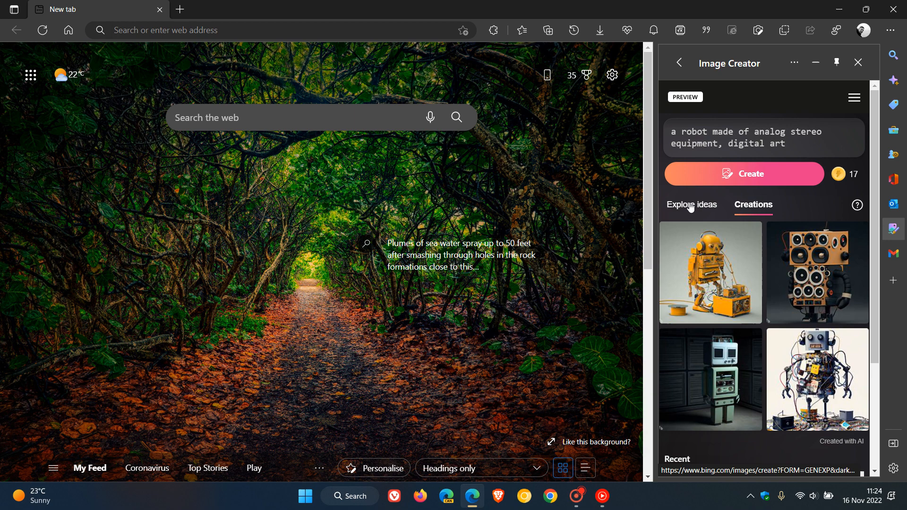
{"action": "left_click", "coordinate": [692, 204]}
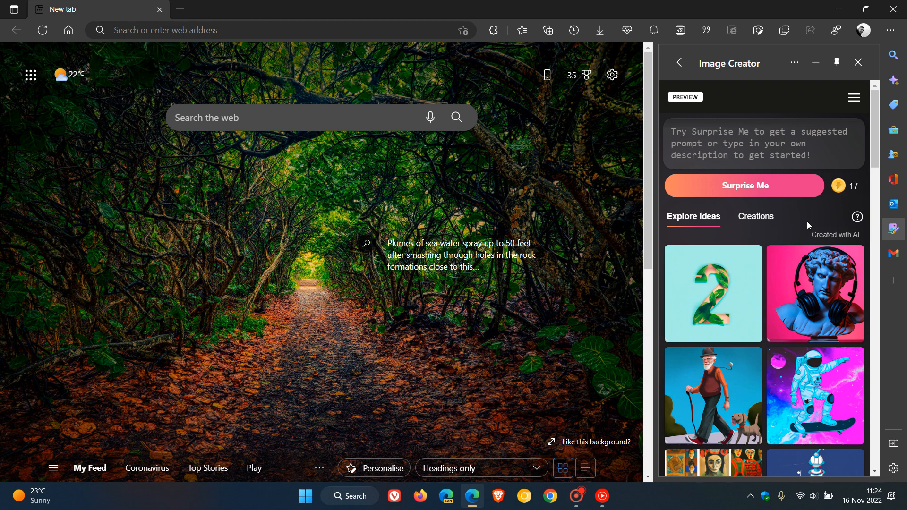
{"action": "left_click", "coordinate": [858, 62]}
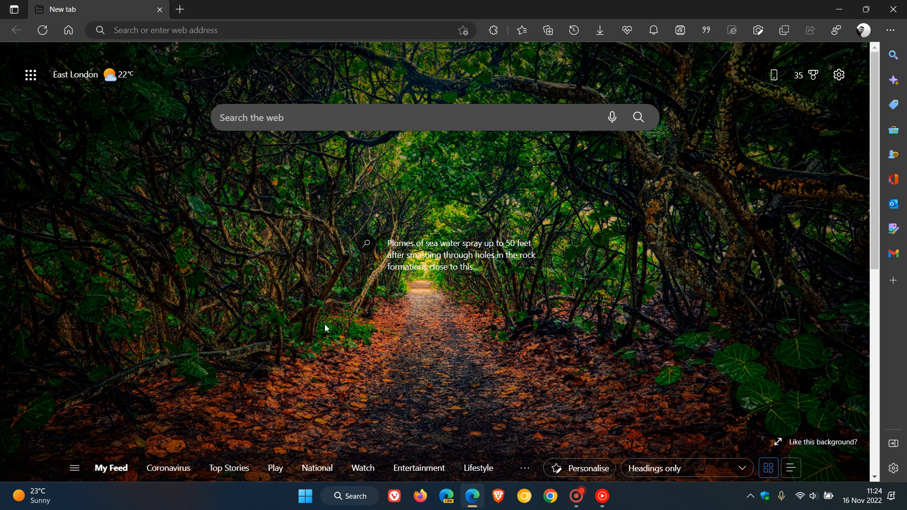
{"action": "mouse_move", "coordinate": [680, 234]}
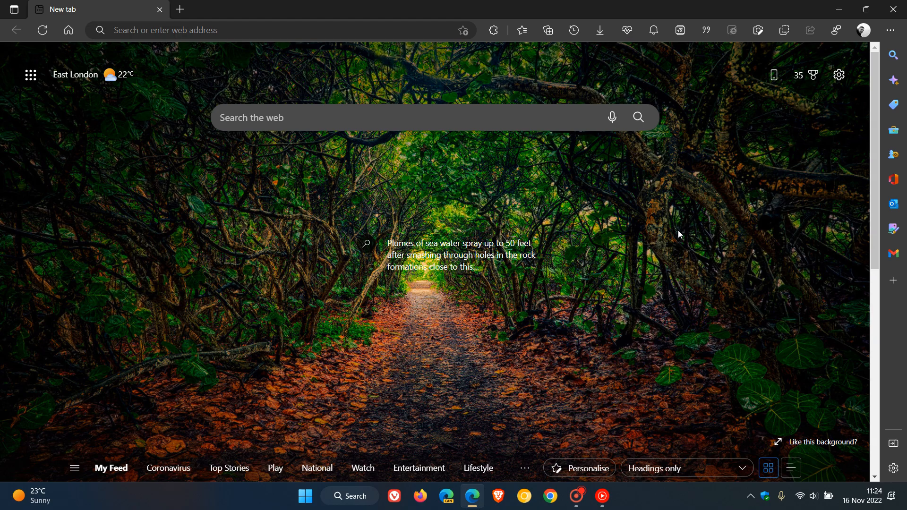